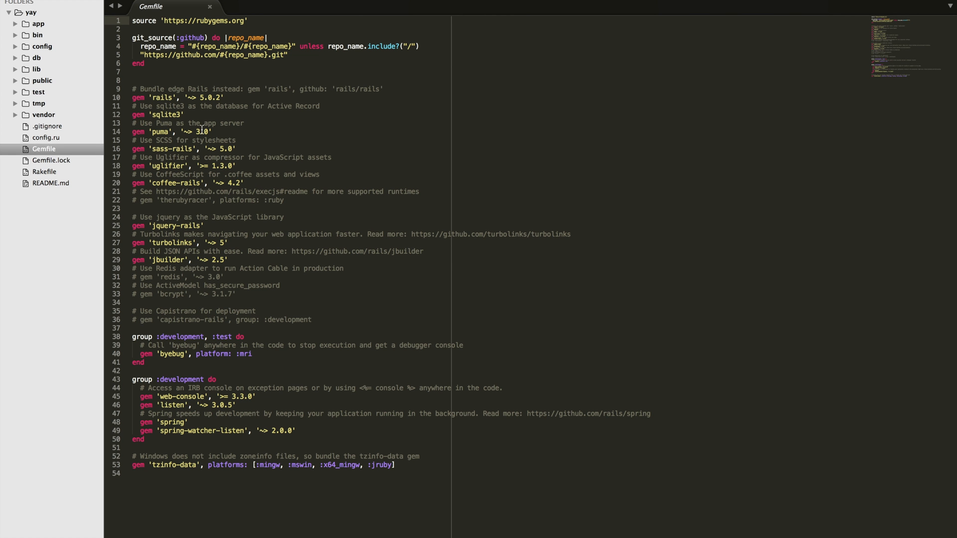
Add the line gem 'devise' to the yay app's Gemfile.
text(gem '')
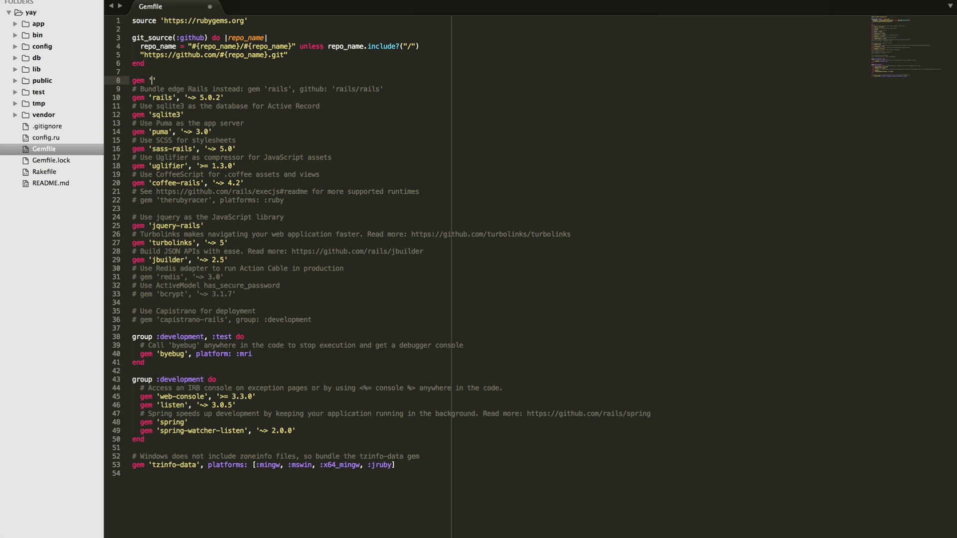
text(devise)
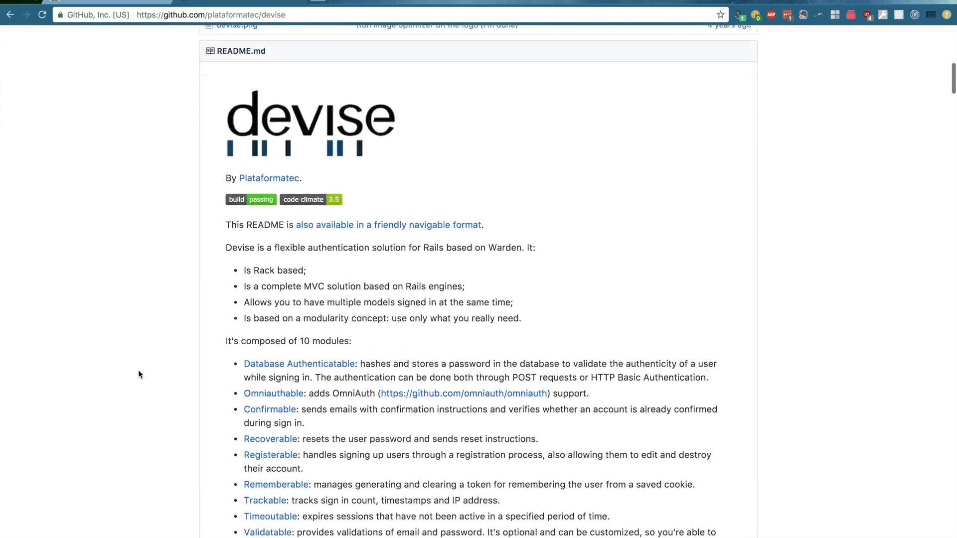
Scroll the Devise README down to its Getting started section.
scroll(down, 3)
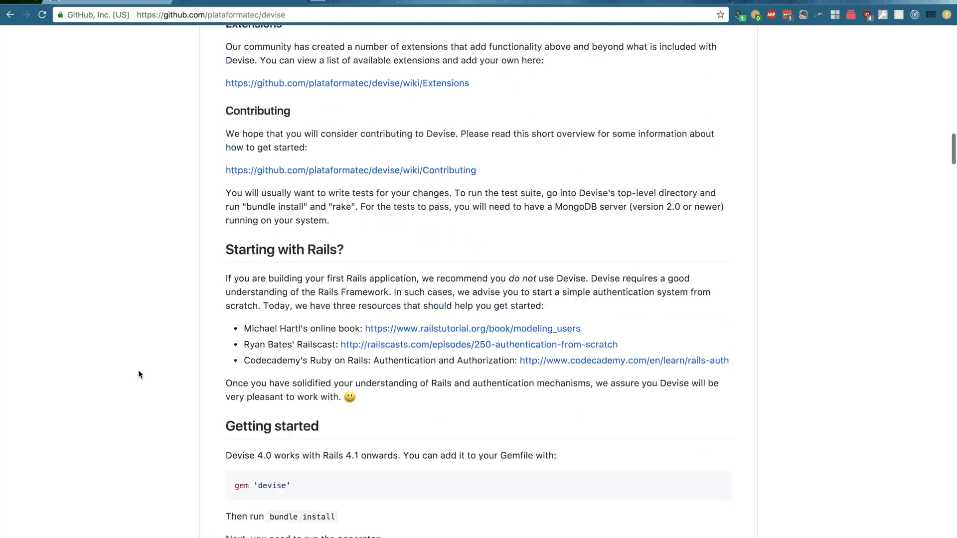
scroll(down, 3)
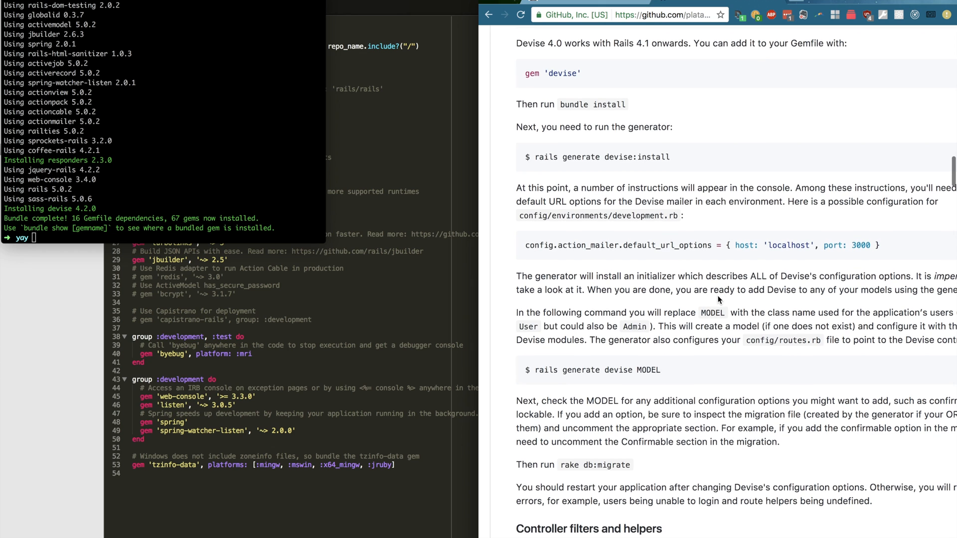
Run rails generate devise:install in the terminal after bundling devise 4.2.0.
scroll(down, 3)
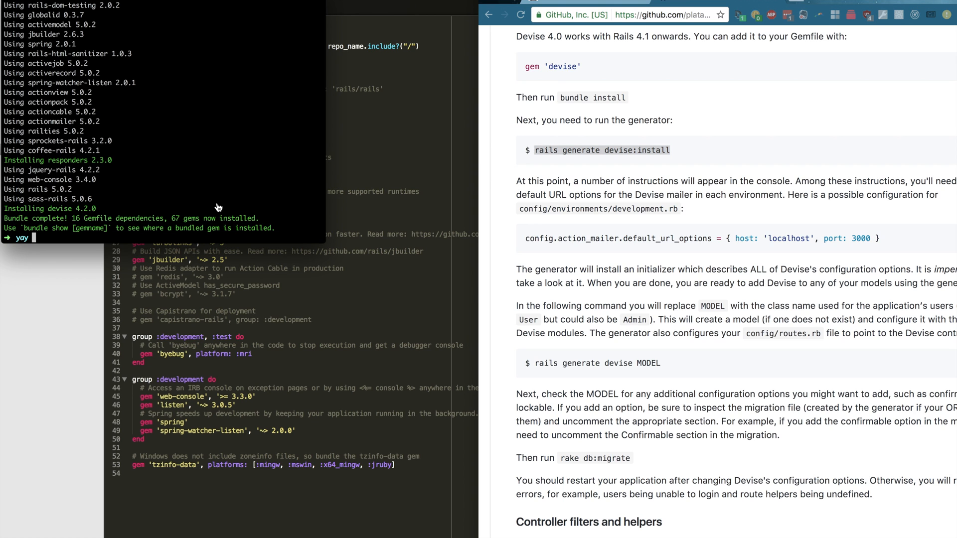
text(rails generate devise:install)
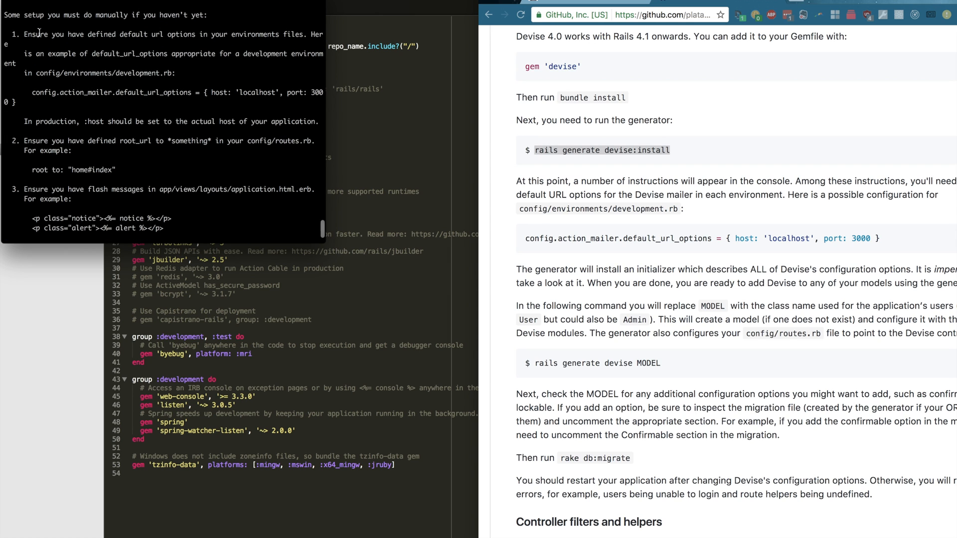
mouse_move(239, 130)
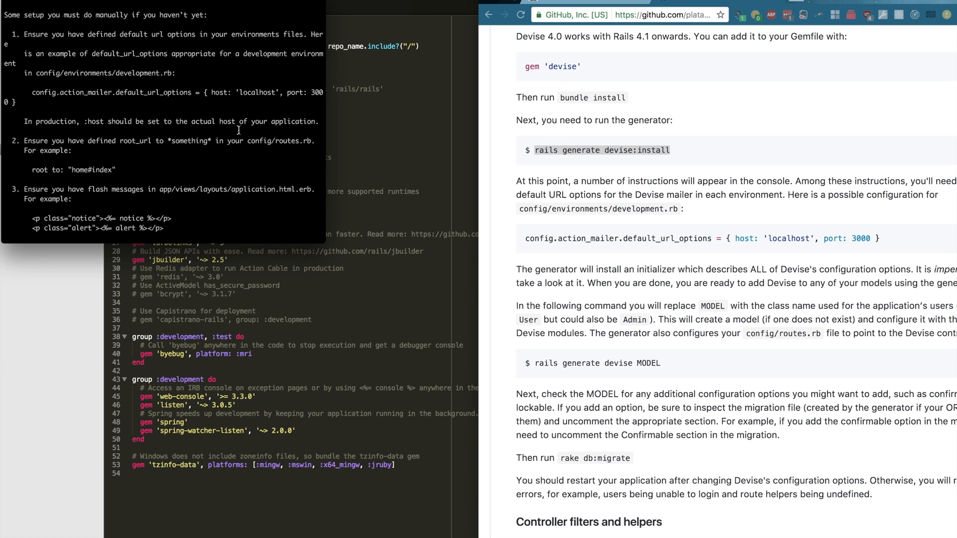
mouse_move(38, 94)
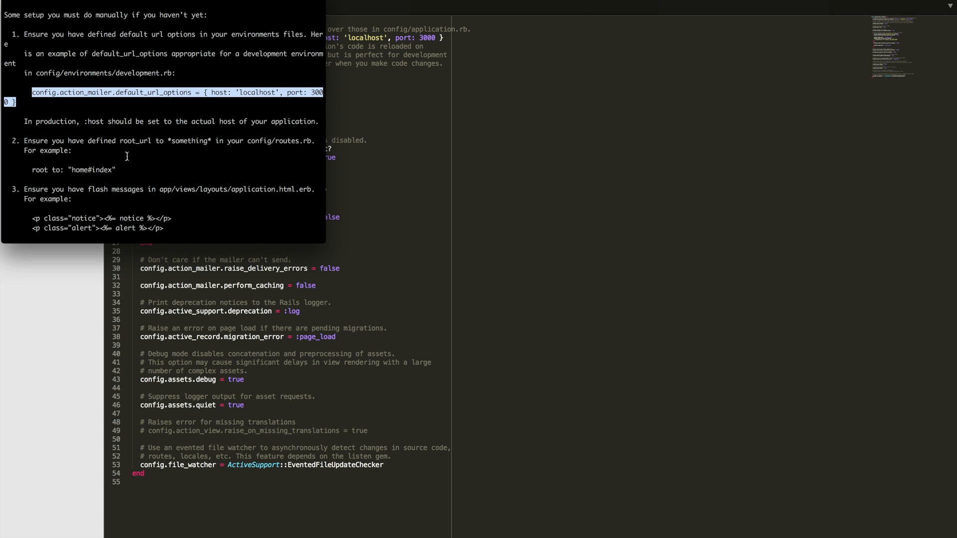
Scroll the terminal output to the default_url_options line for development.rb.
scroll(down, 3)
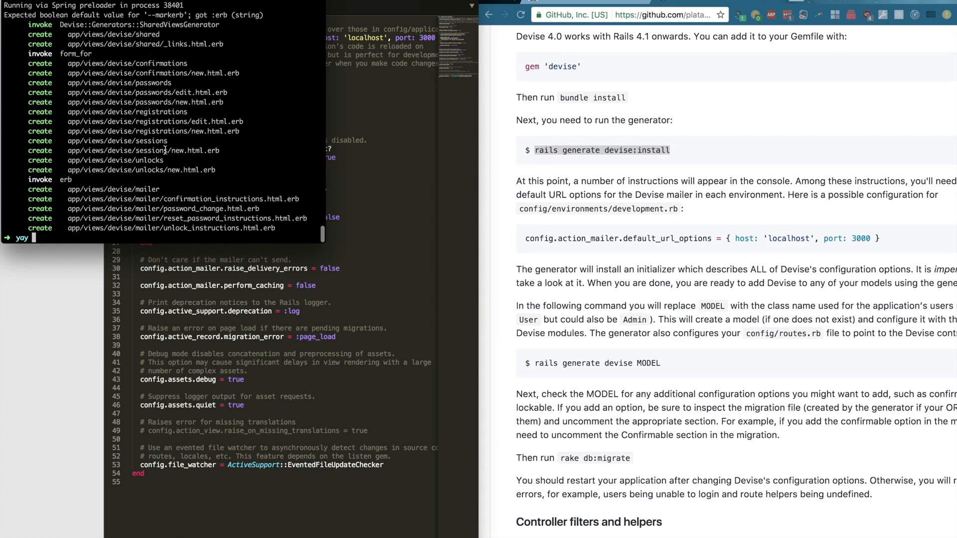
Scroll the README to the rails generate devise MODEL command and select the MODEL placeholder.
scroll(down, 3)
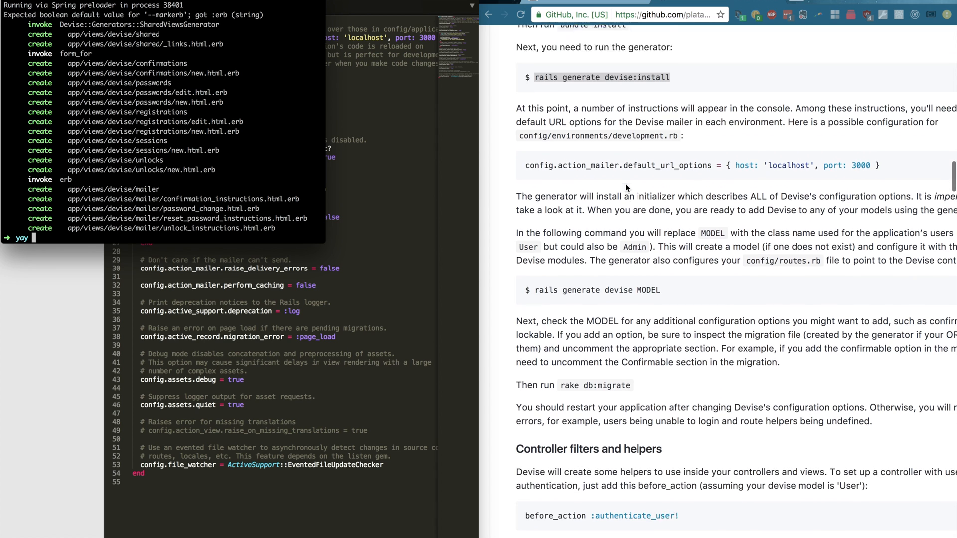
scroll(down, 3)
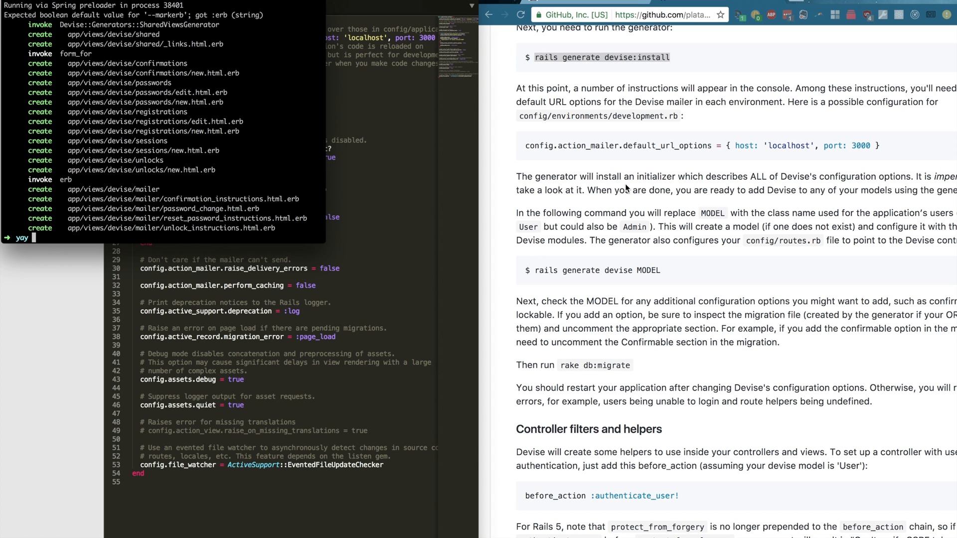
scroll(down, 3)
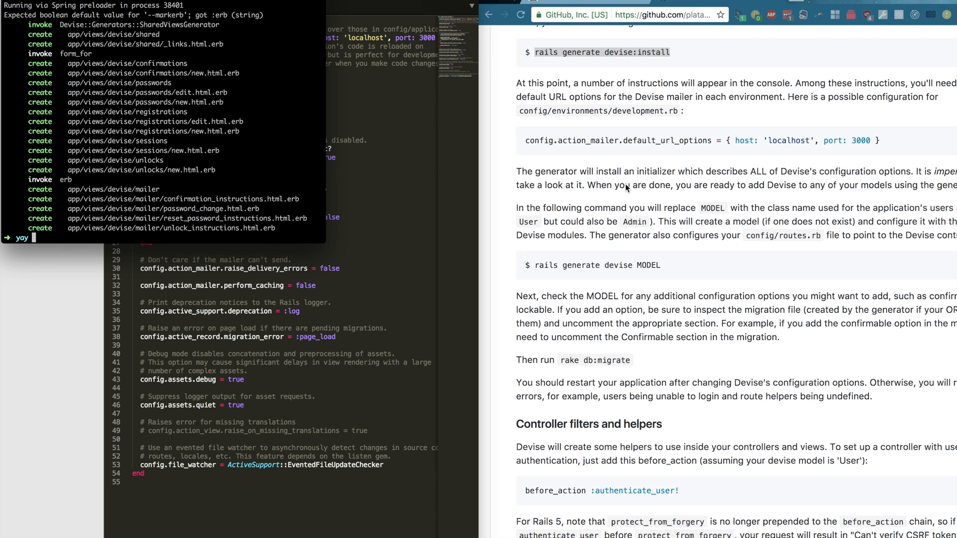
mouse_move(581, 235)
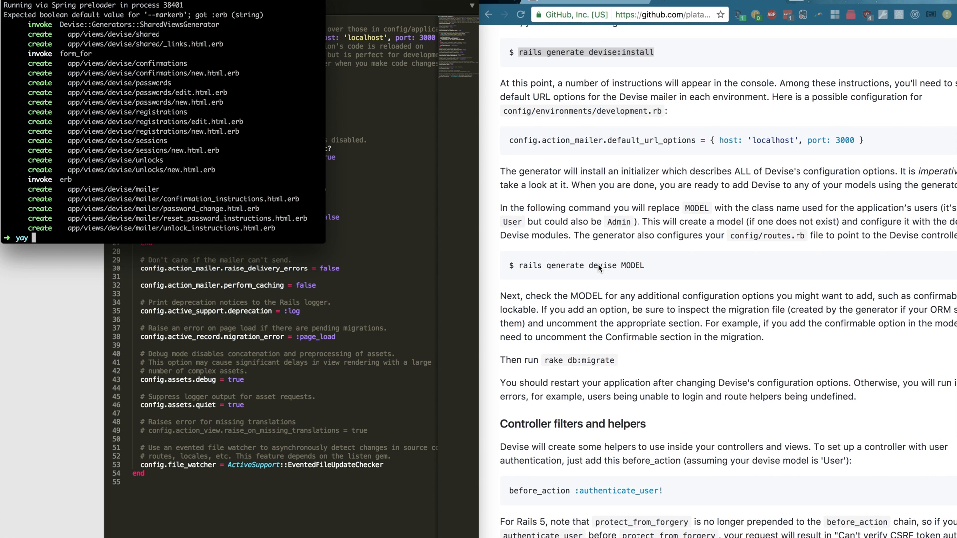
mouse_move(573, 276)
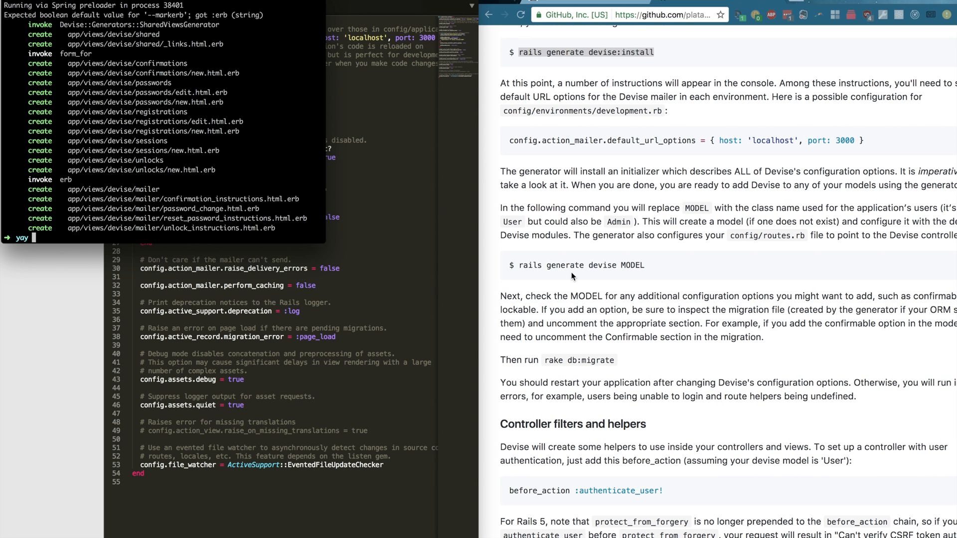
mouse_move(411, 248)
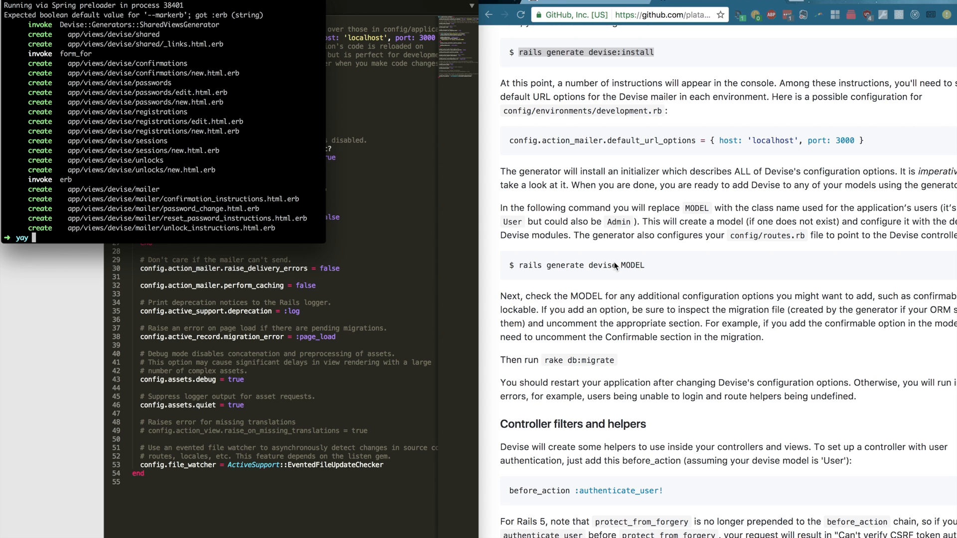
mouse_move(630, 286)
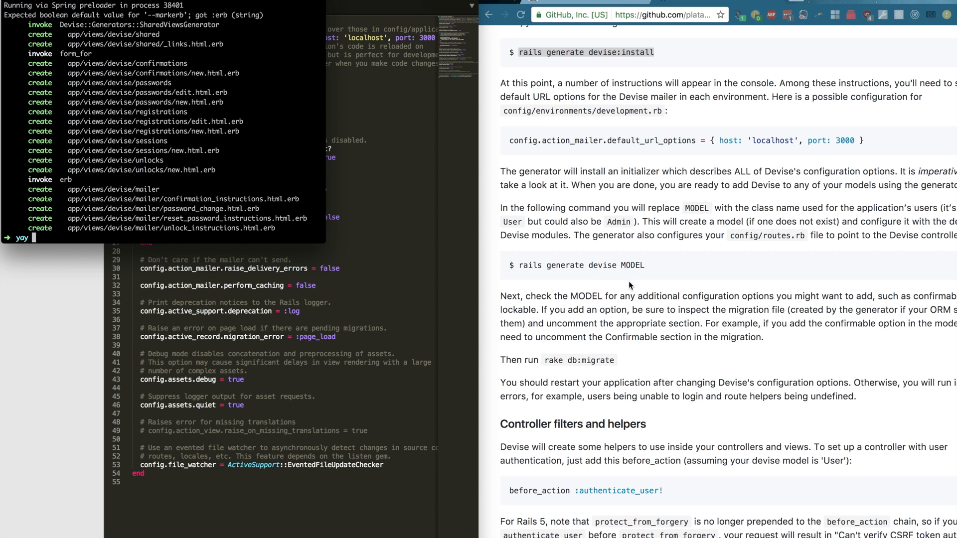
mouse_move(663, 282)
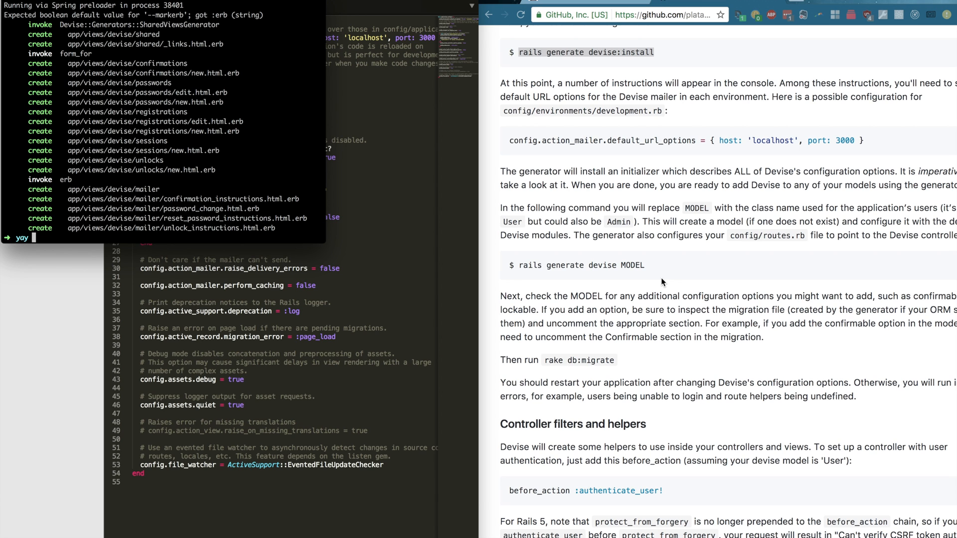
mouse_move(639, 276)
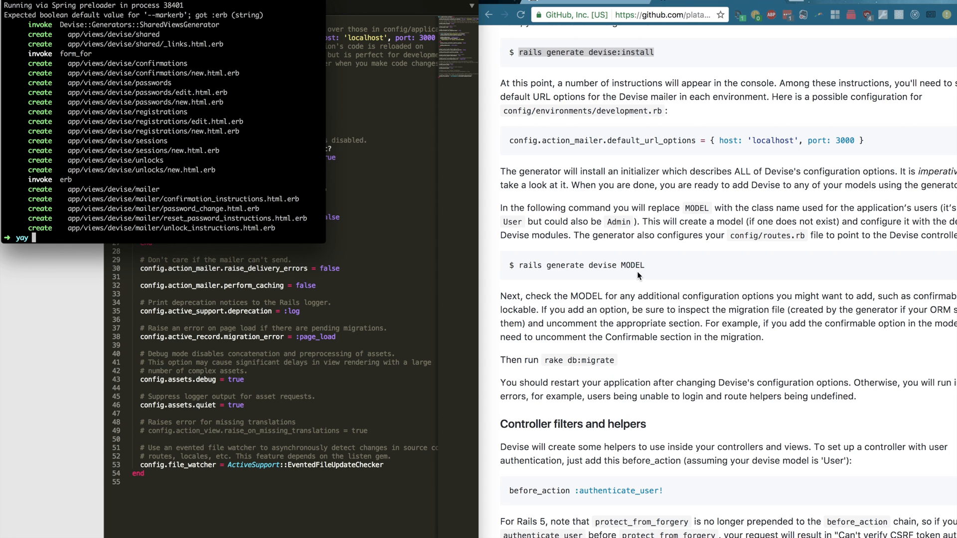
double_click(633, 265)
text(rails g devise Use)
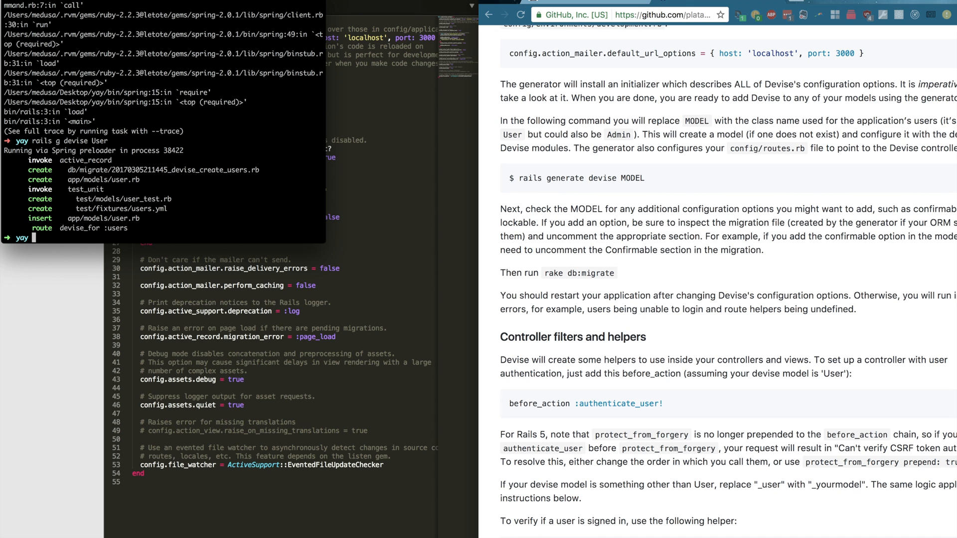
Run rake db:migrate to create the users table, then start the rake routes command.
text(rake db:migrate)
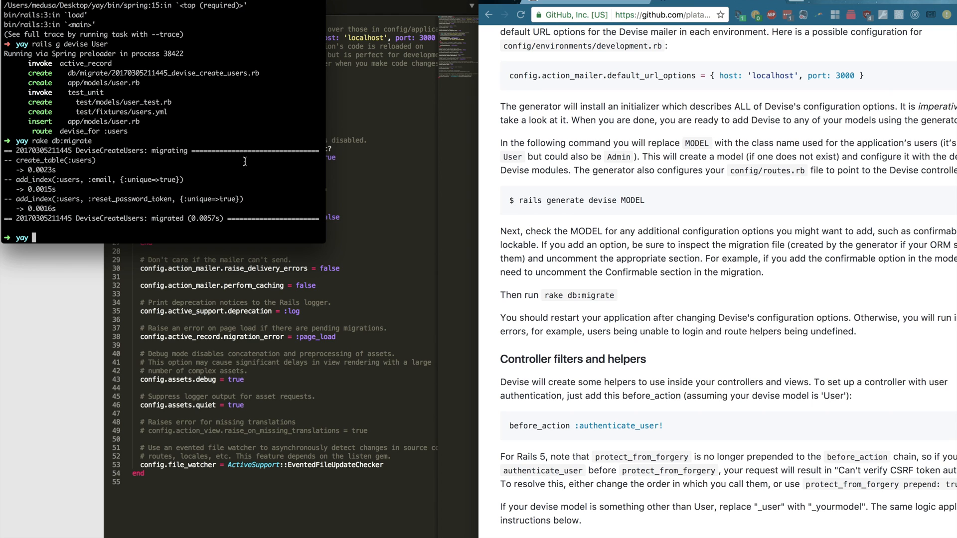
mouse_move(260, 232)
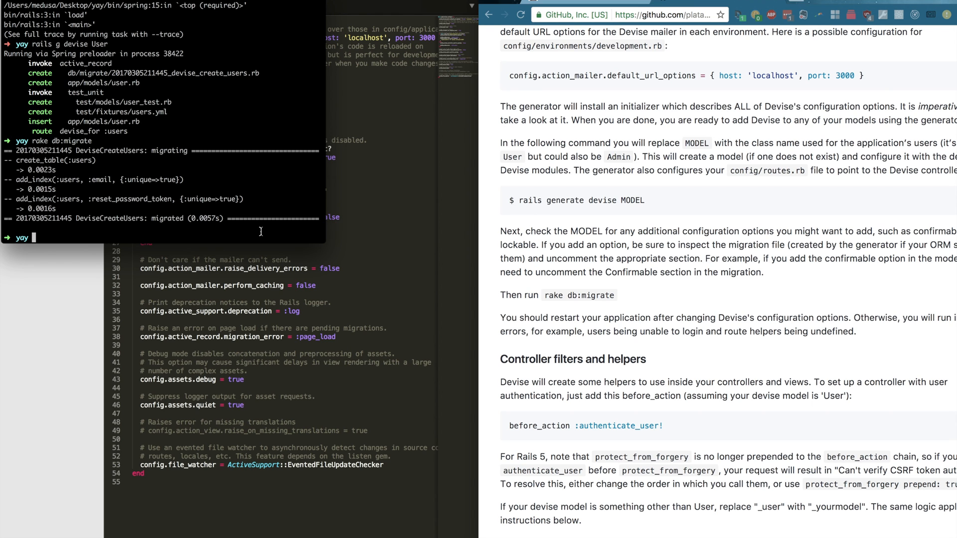
text(rake routes)
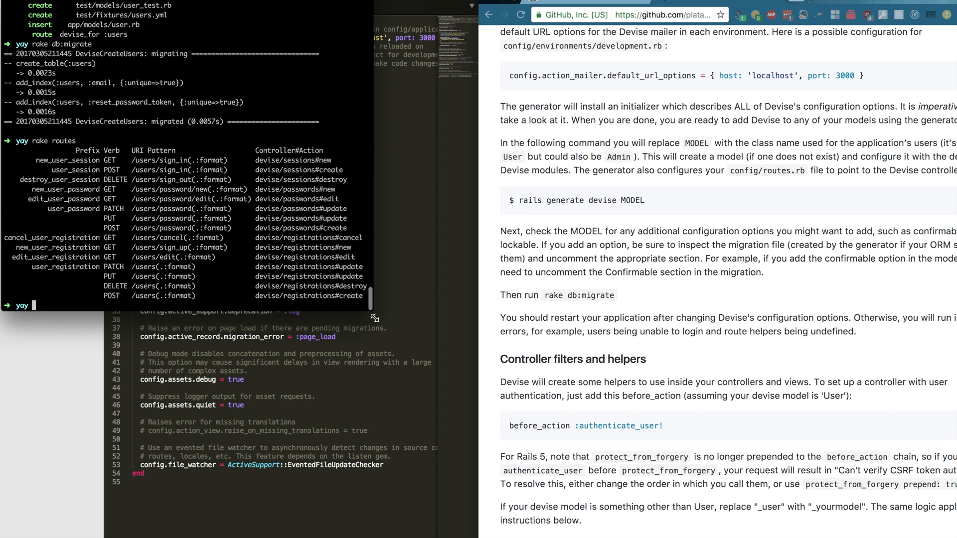
Scroll through the listed Devise session, password and registration routes.
scroll(down, 3)
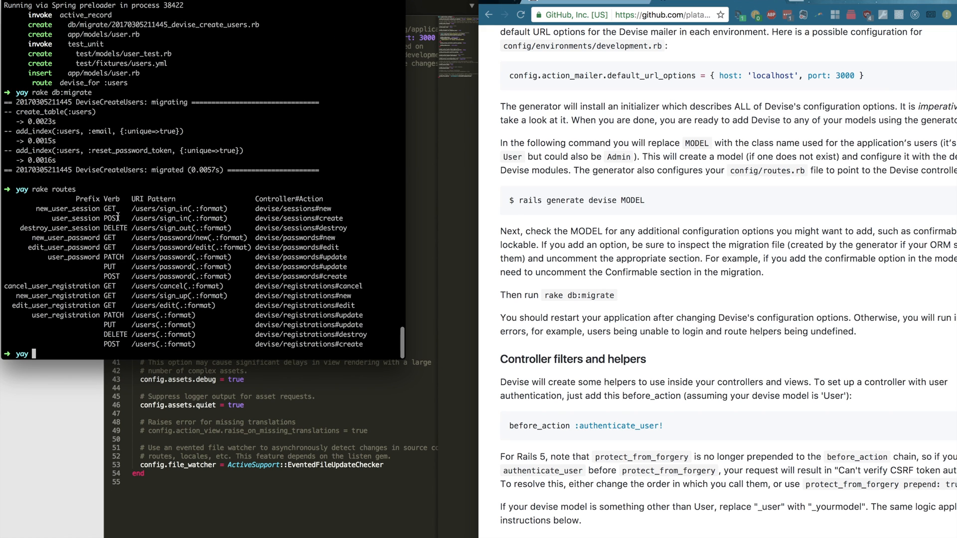
mouse_move(163, 210)
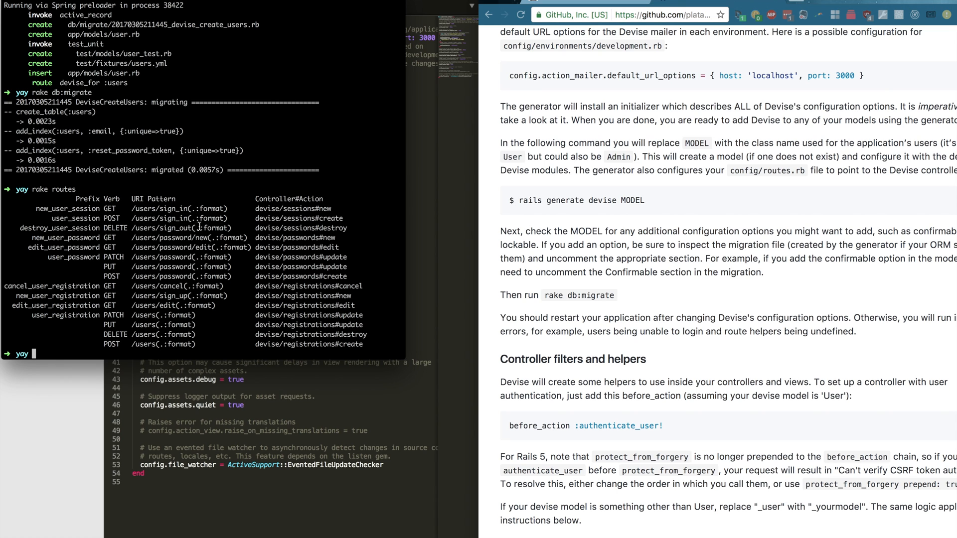
mouse_move(168, 305)
text(rails s)
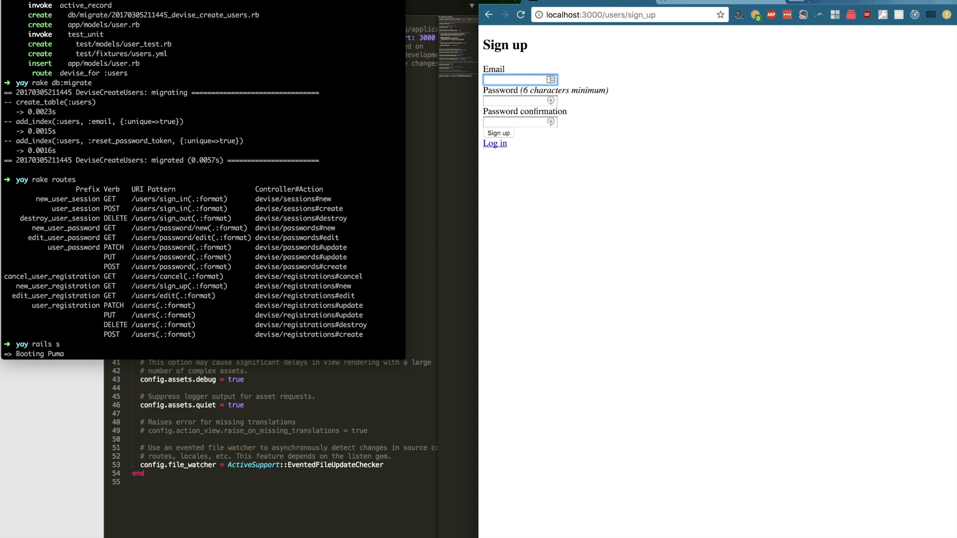
mouse_move(152, 206)
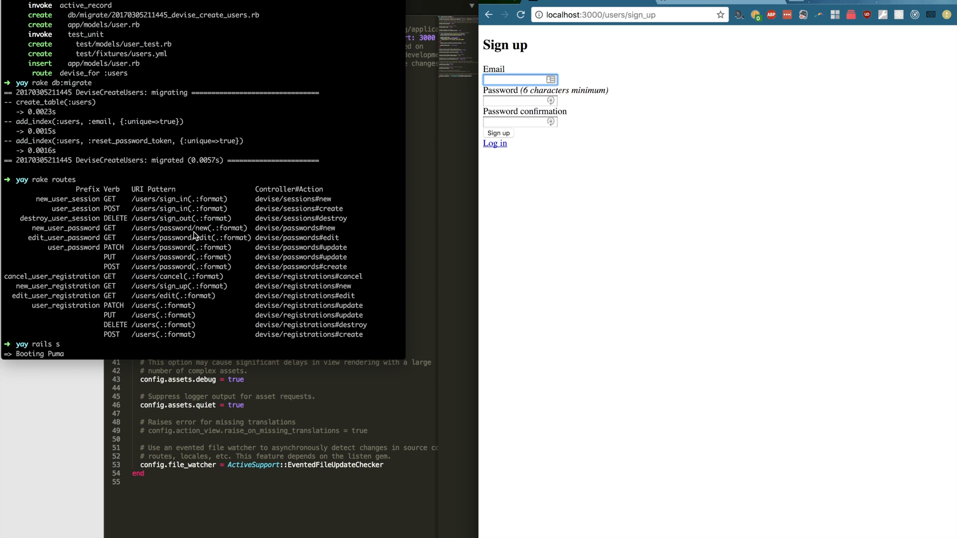
mouse_move(174, 293)
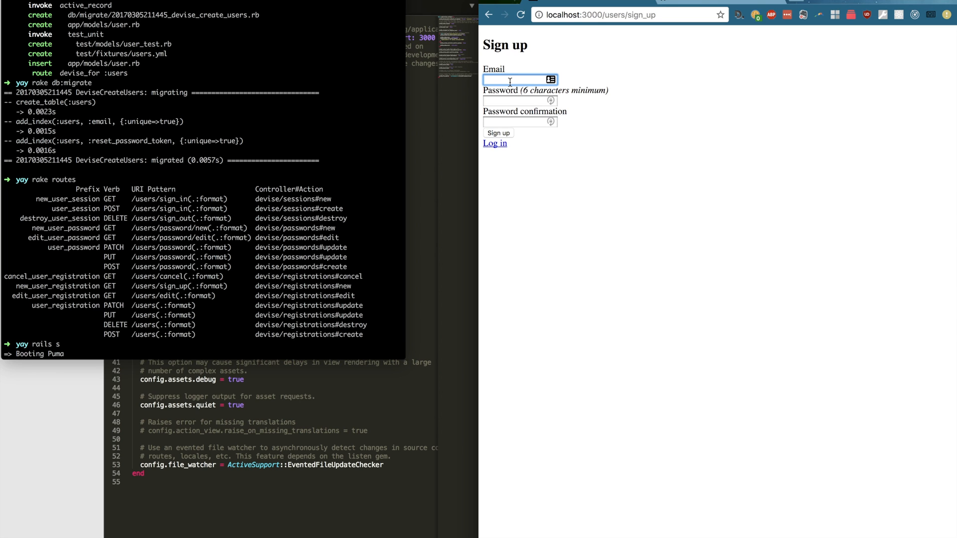
Enter the test text 'sdkfhjdf' into the sign-up form on localhost:3000.
text(sdkfhjdf)
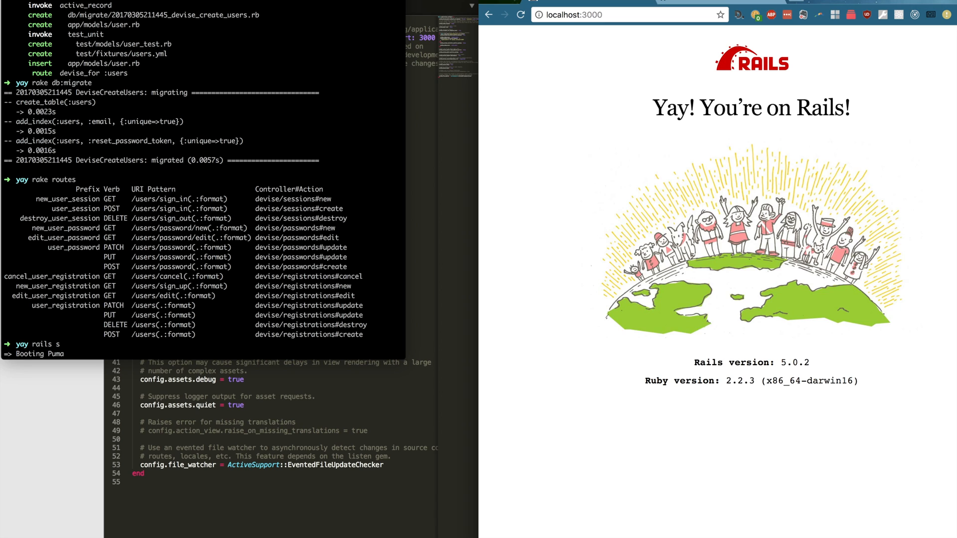
Load the localhost:3000 root page showing the Yay! You're on Rails! screen.
click(628, 14)
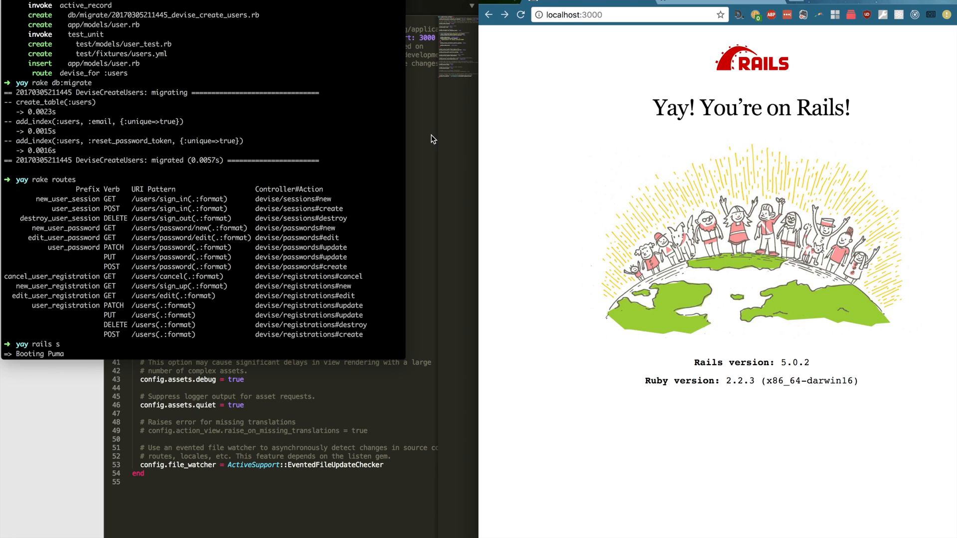
mouse_move(193, 215)
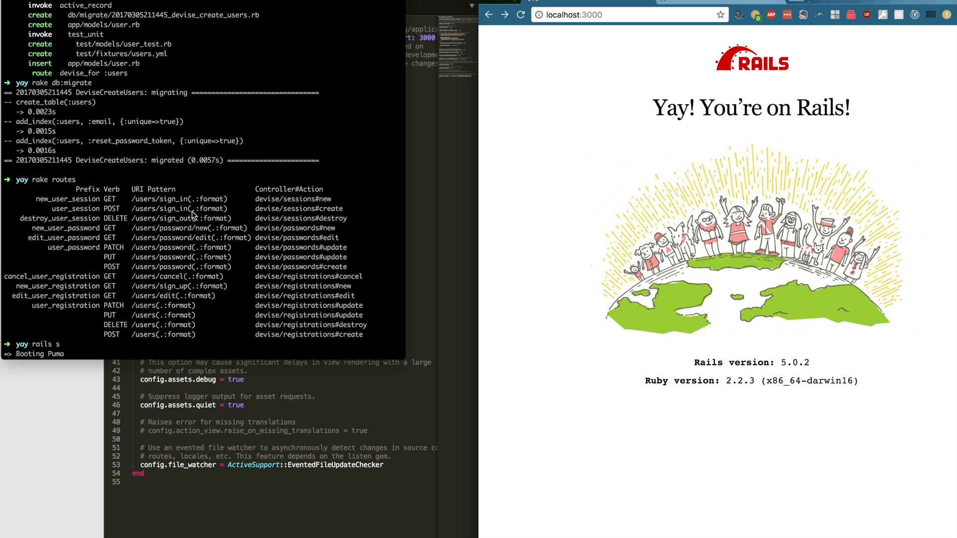
mouse_move(20, 220)
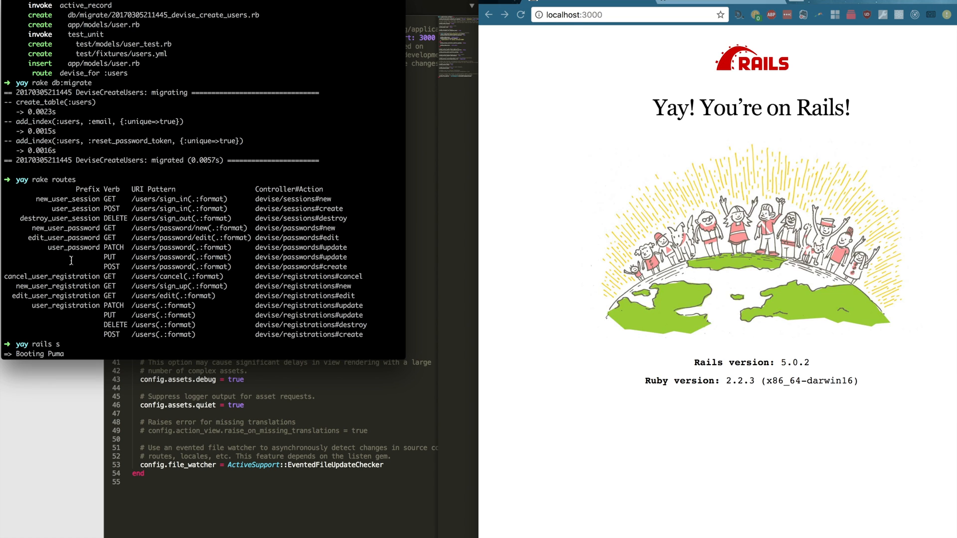
mouse_move(305, 174)
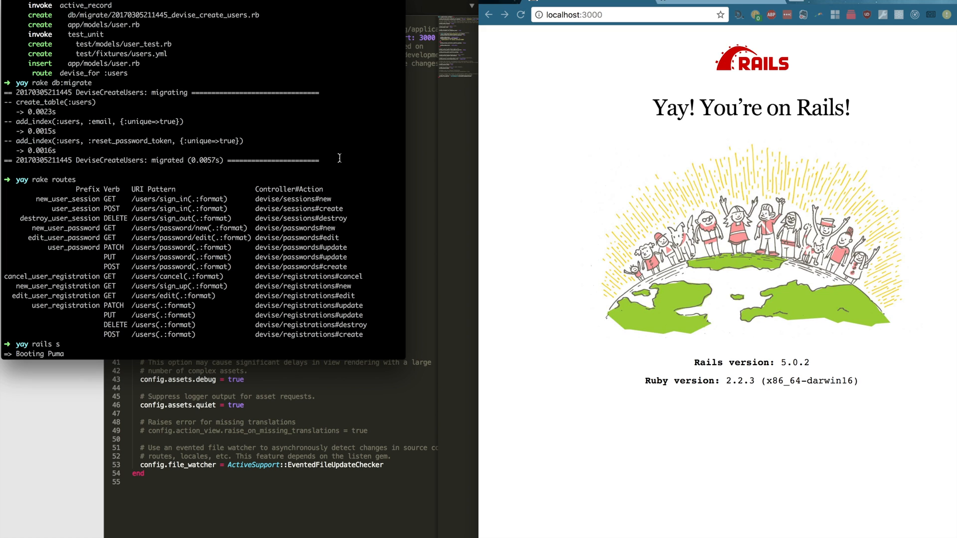
mouse_move(192, 237)
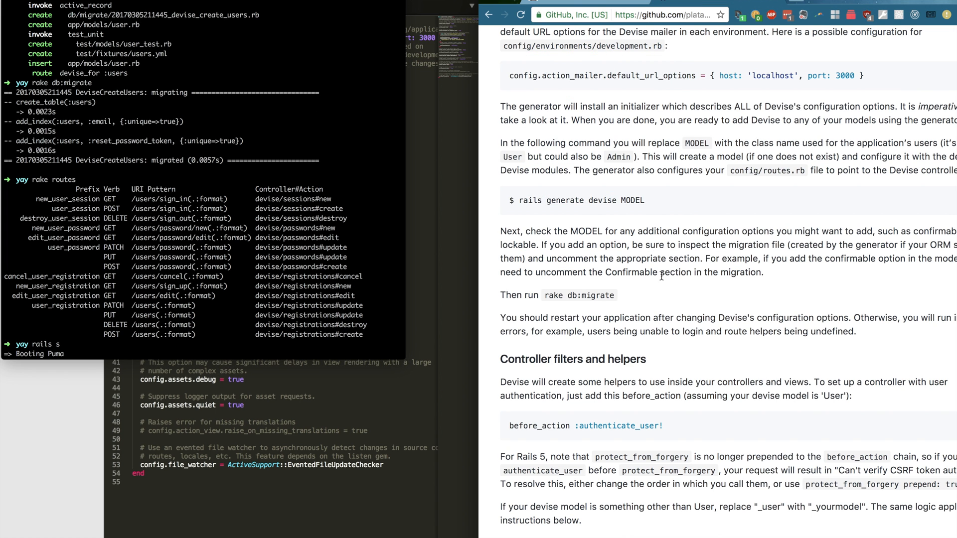
Scroll the README to Controller filters and helpers and select the current_user helper.
scroll(down, 3)
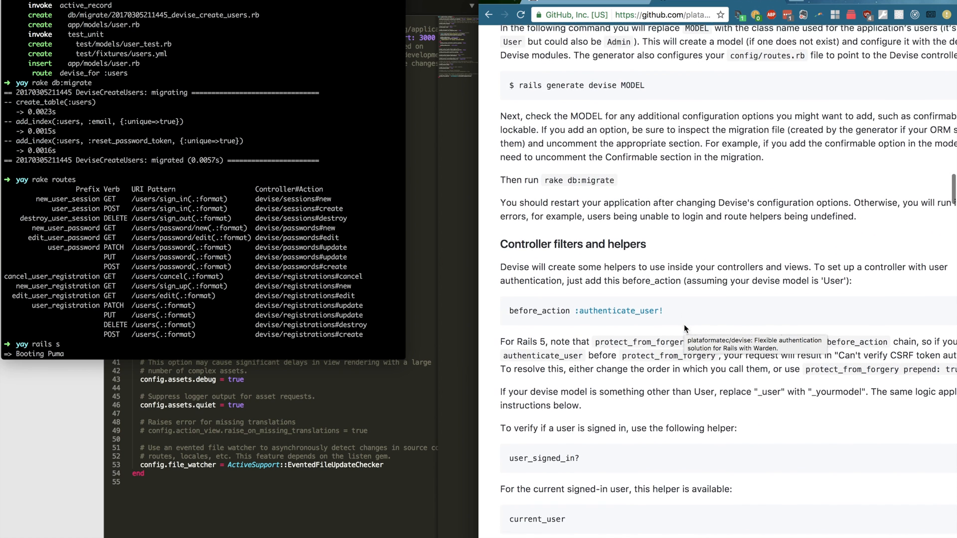
scroll(down, 3)
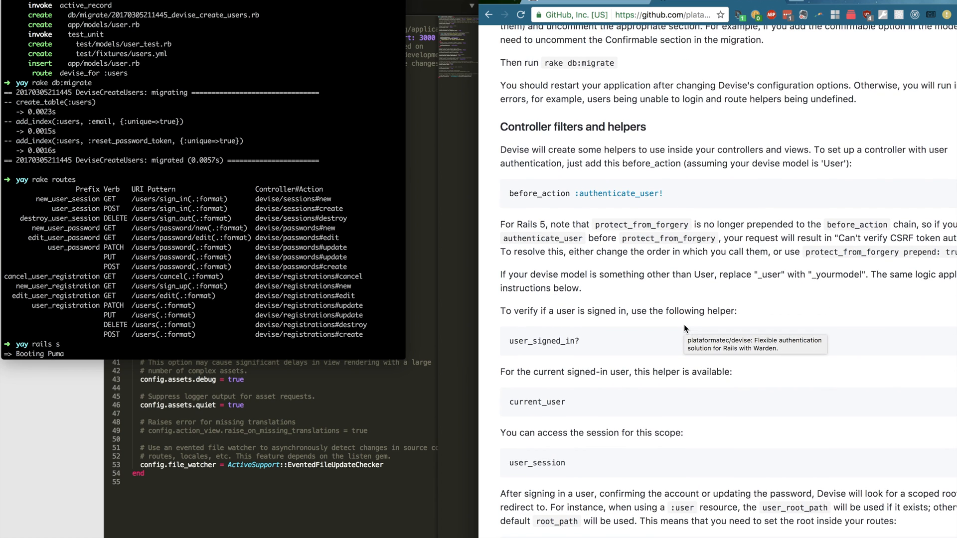
scroll(down, 3)
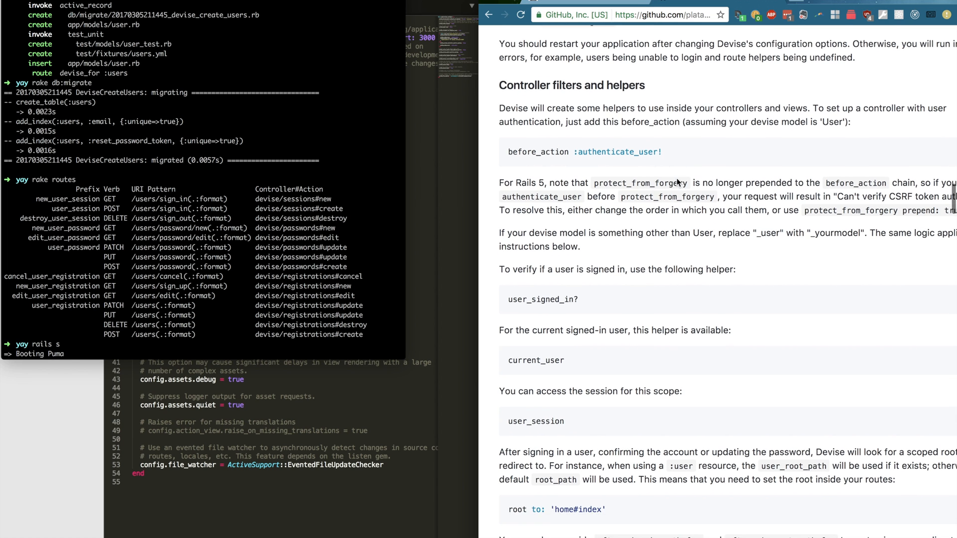
scroll(down, 3)
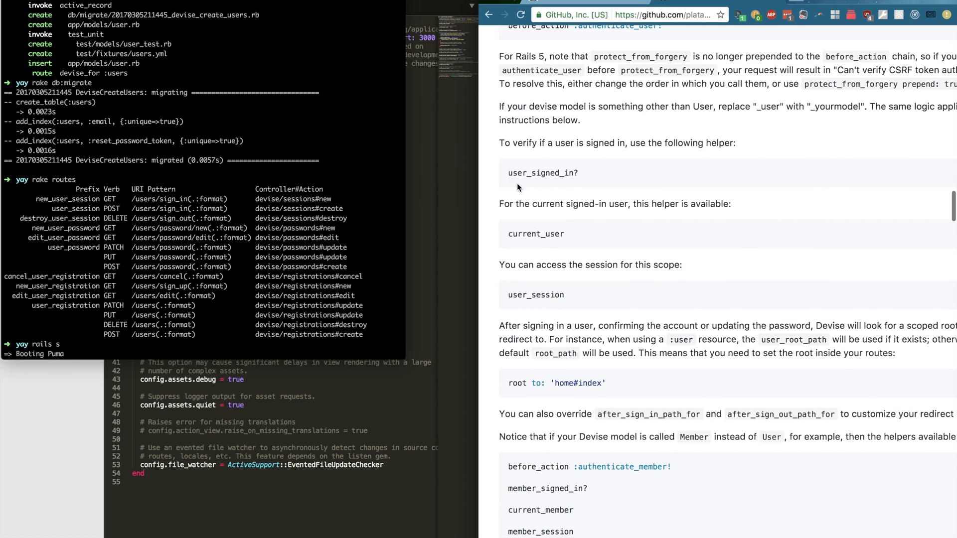
double_click(536, 234)
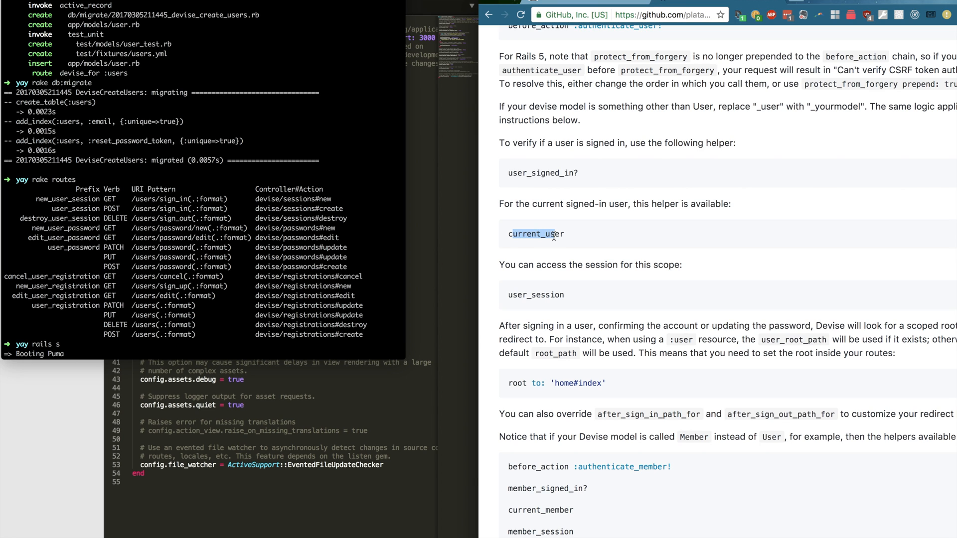